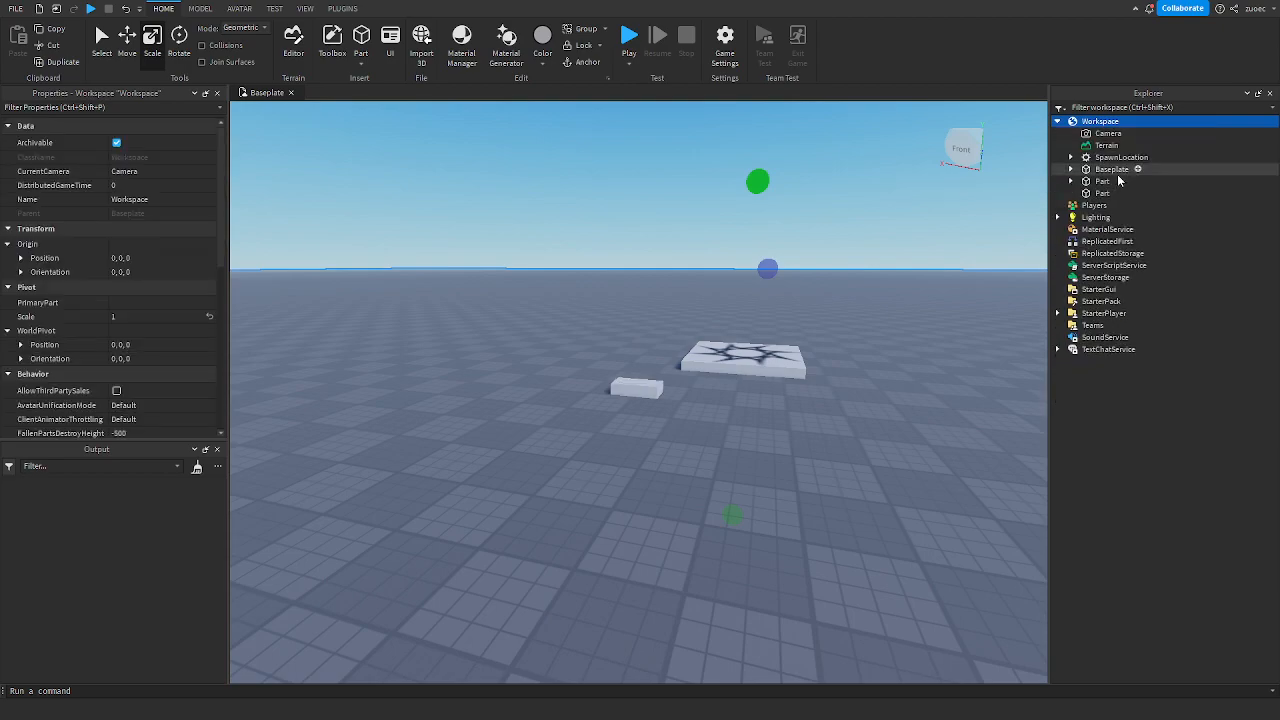
# Insert an AdGui under the wall part, found by searching 'ad'
pyautogui.click(1102, 192)
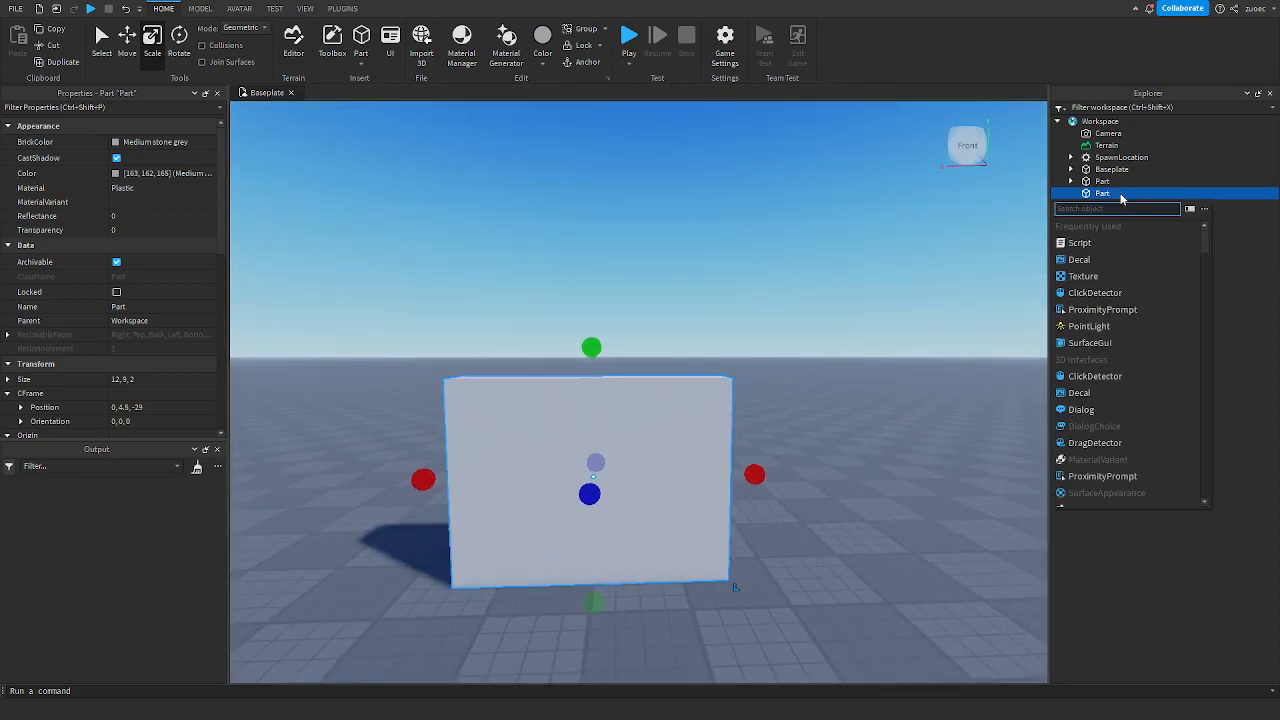
pyautogui.write('ad')
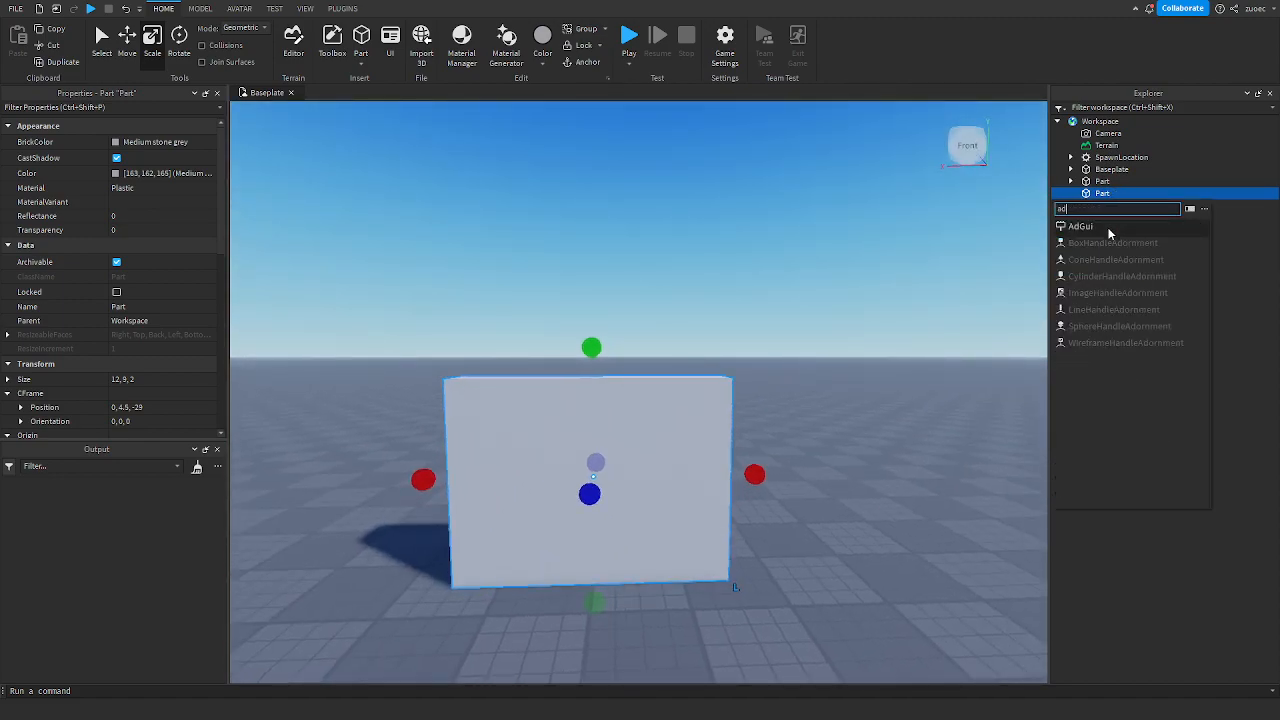
pyautogui.click(1080, 224)
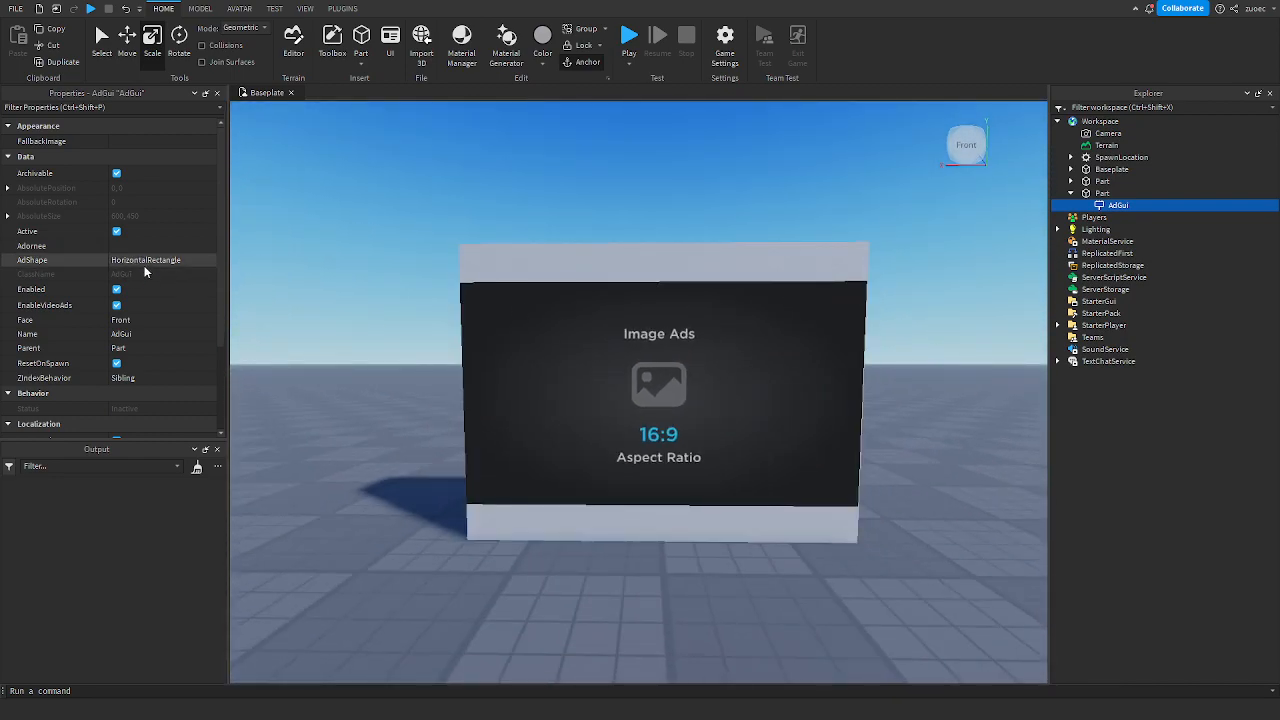
# Select the wall part in the scene to adjust its size
pyautogui.click(160, 260)
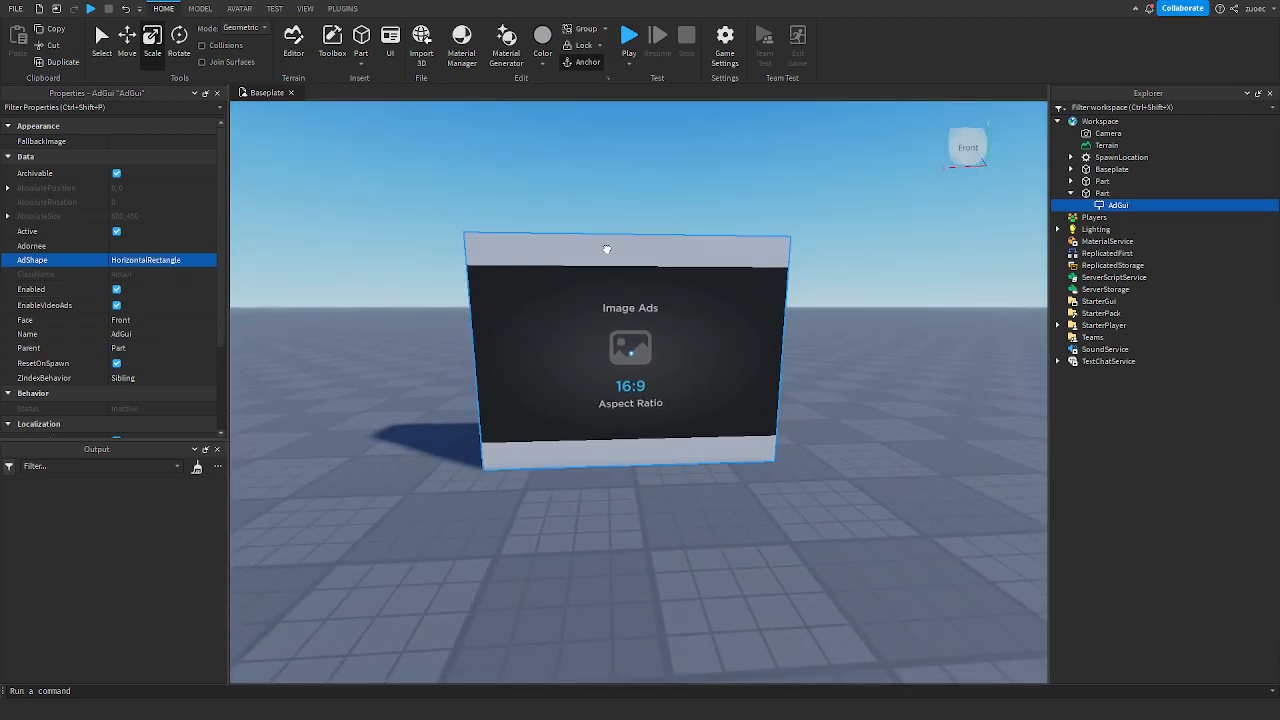
pyautogui.click(1102, 192)
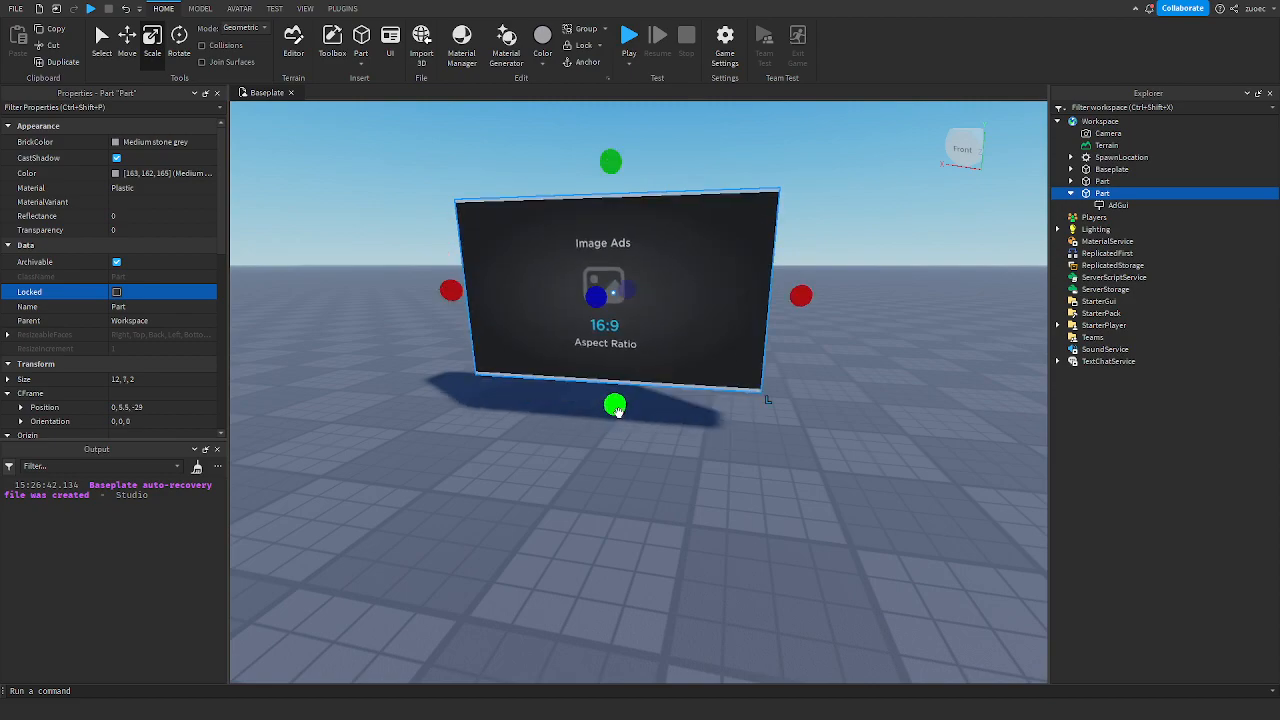
pyautogui.moveTo(334, 336)
pyautogui.write('9')
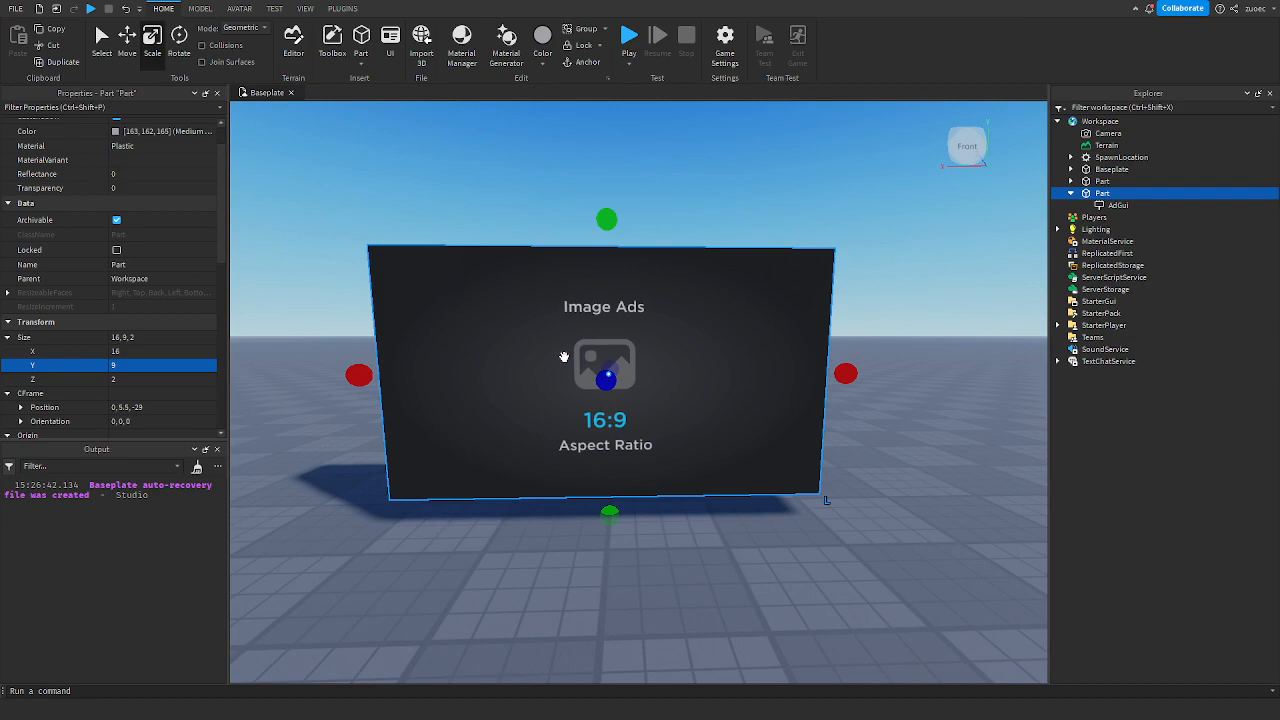
# Set the wall part's Size X to 32 and Y to 18
pyautogui.click(160, 352)
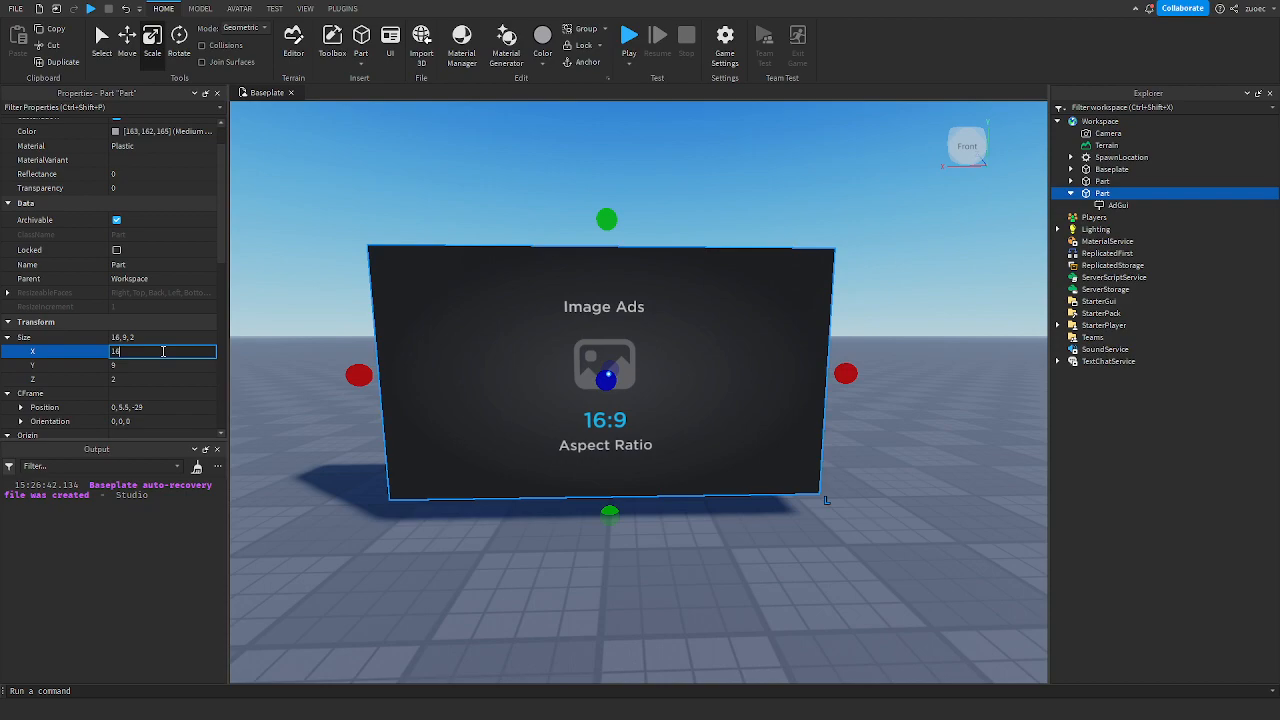
pyautogui.write('6')
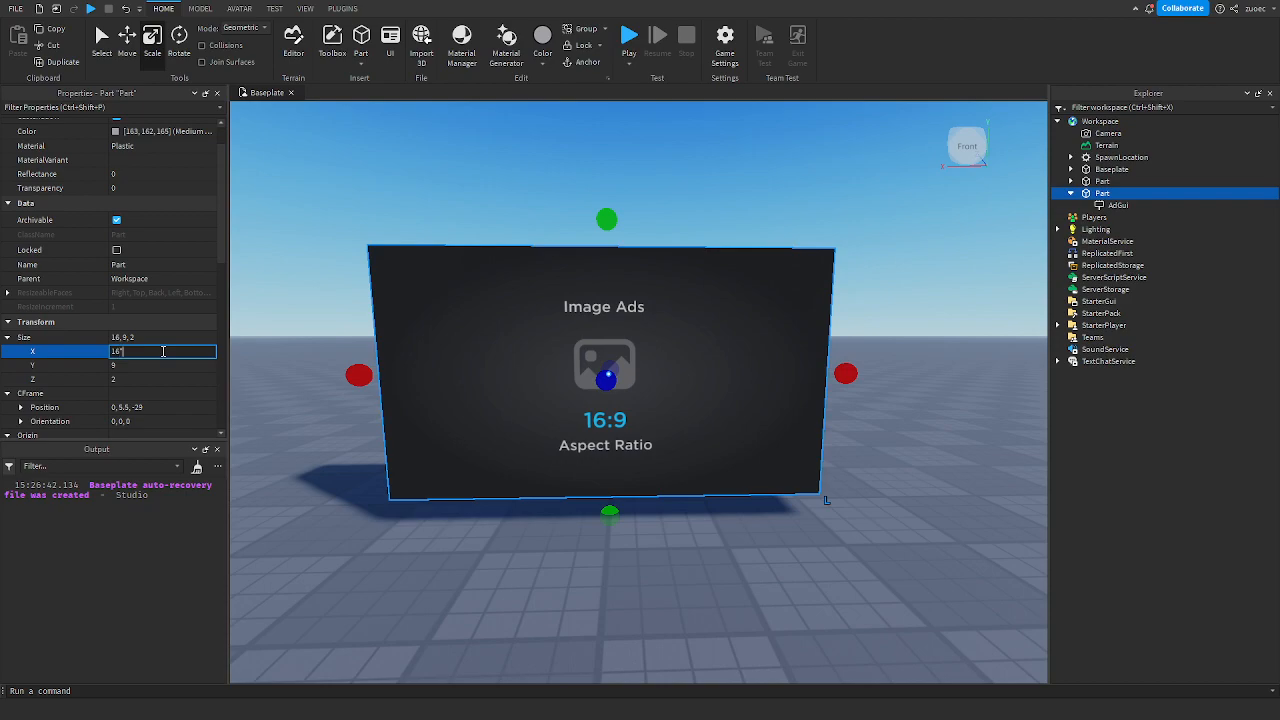
pyautogui.write('32')
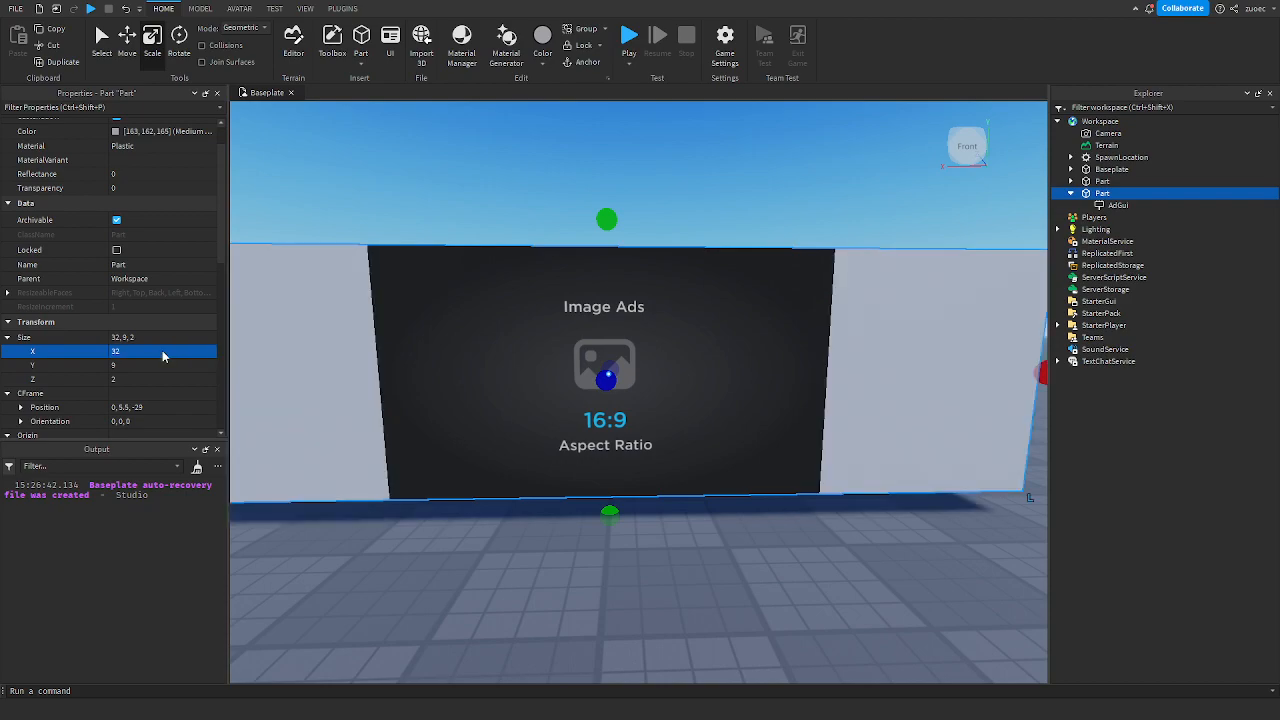
pyautogui.click(160, 364)
pyautogui.write('*2')
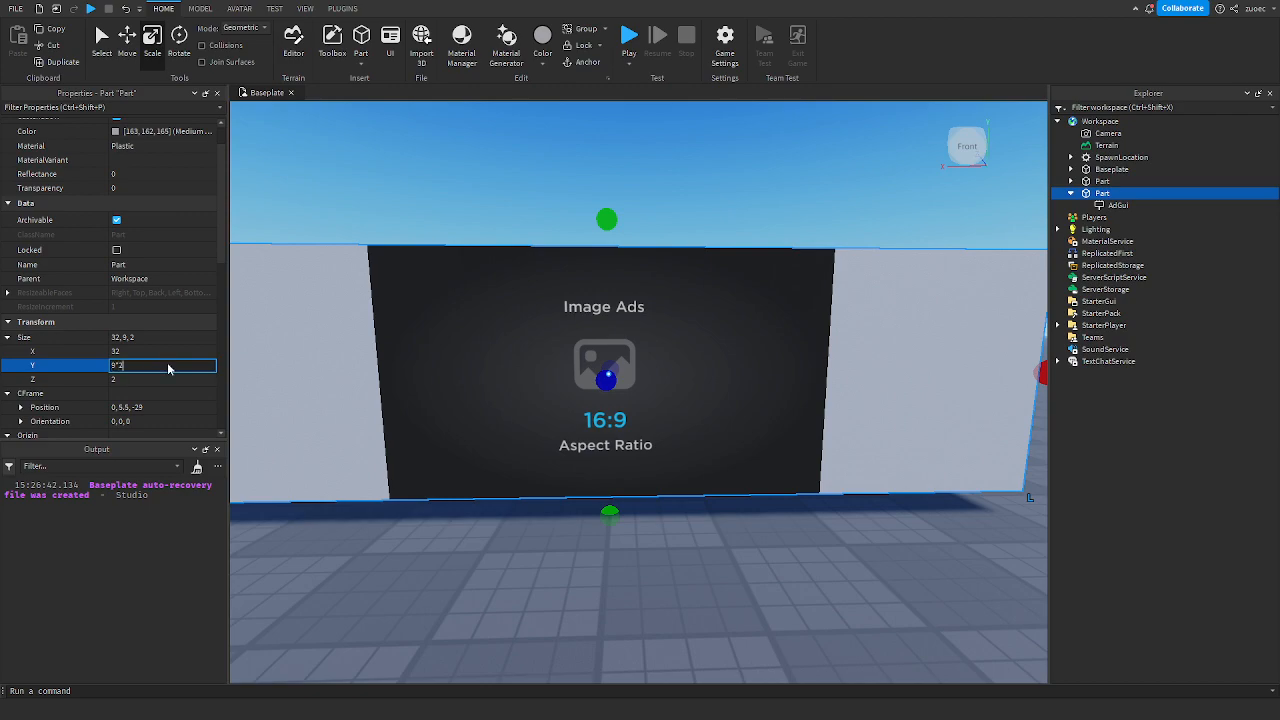
pyautogui.write('18')
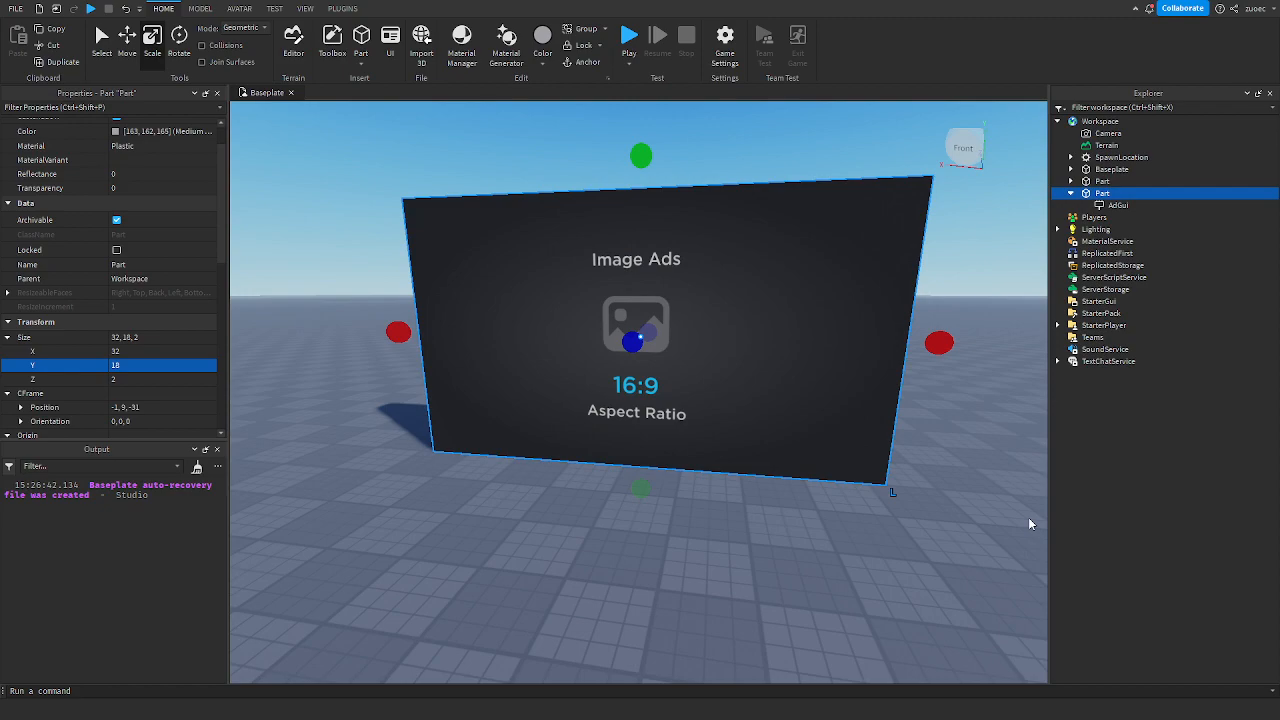
# Select the AdGui and search 'sc' to insert a Script under it
pyautogui.click(1118, 204)
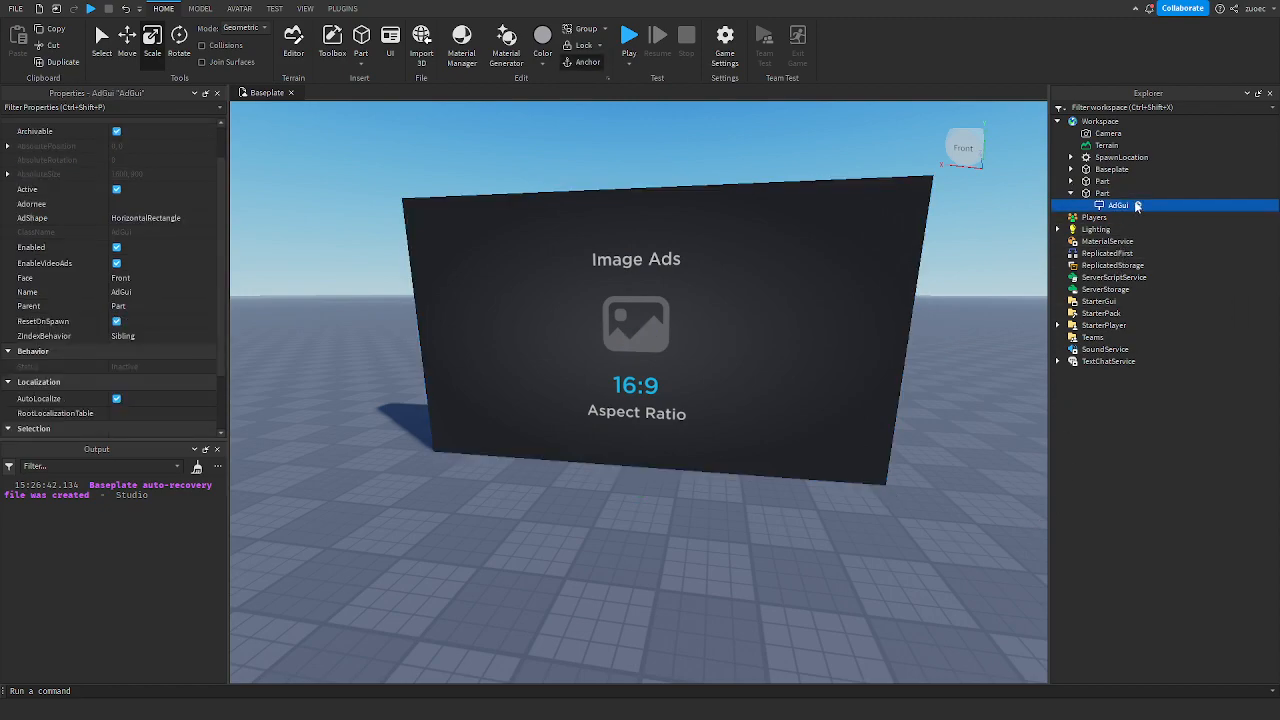
pyautogui.click(1188, 204)
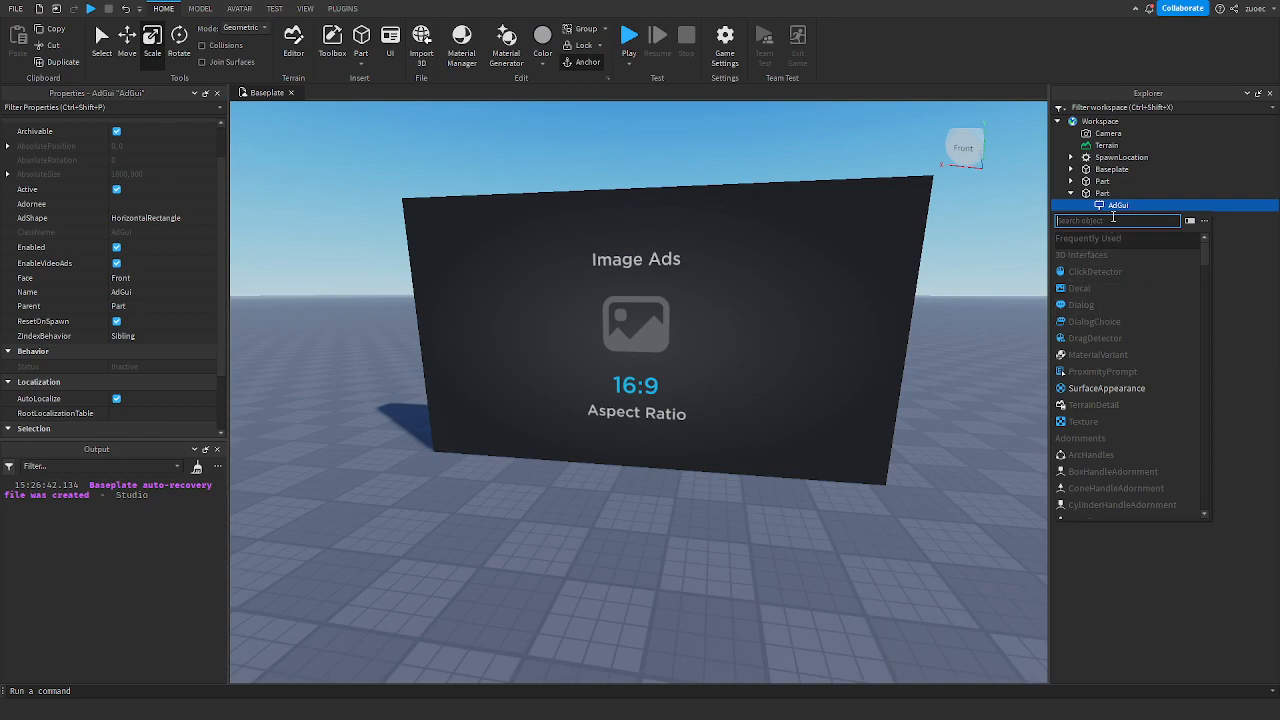
pyautogui.write('script.Parent')
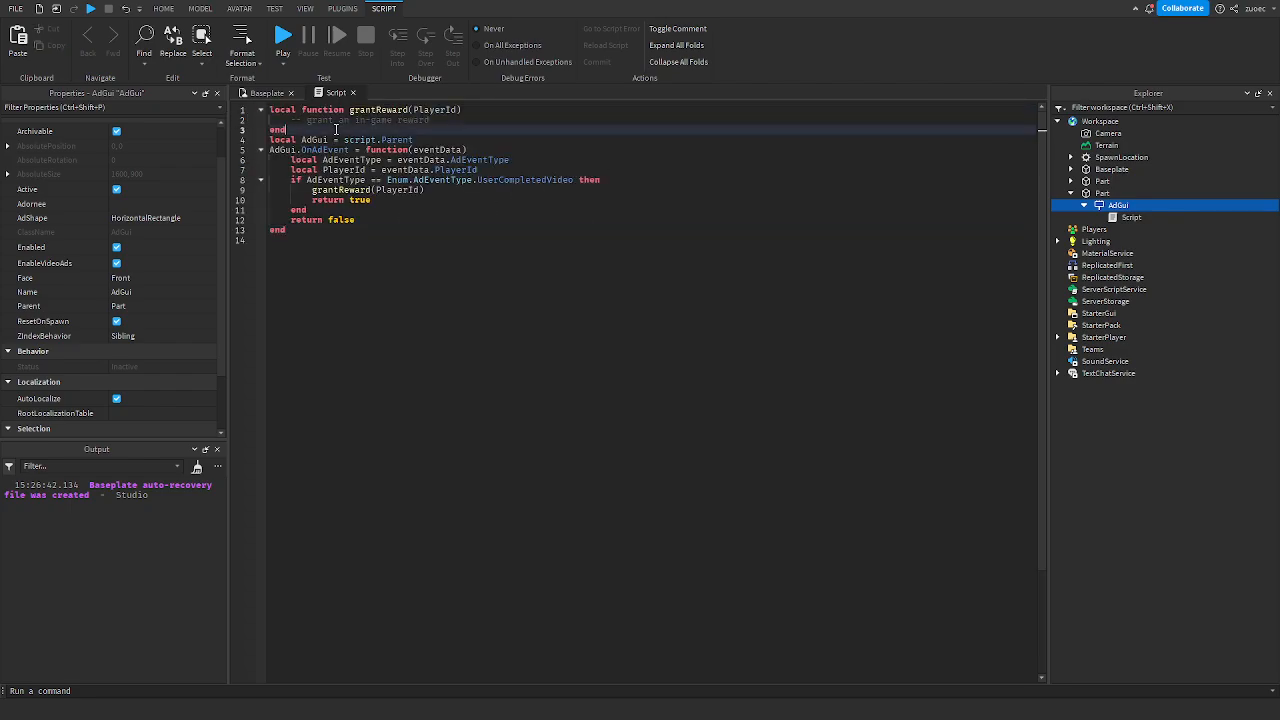
pyautogui.moveTo(454, 128)
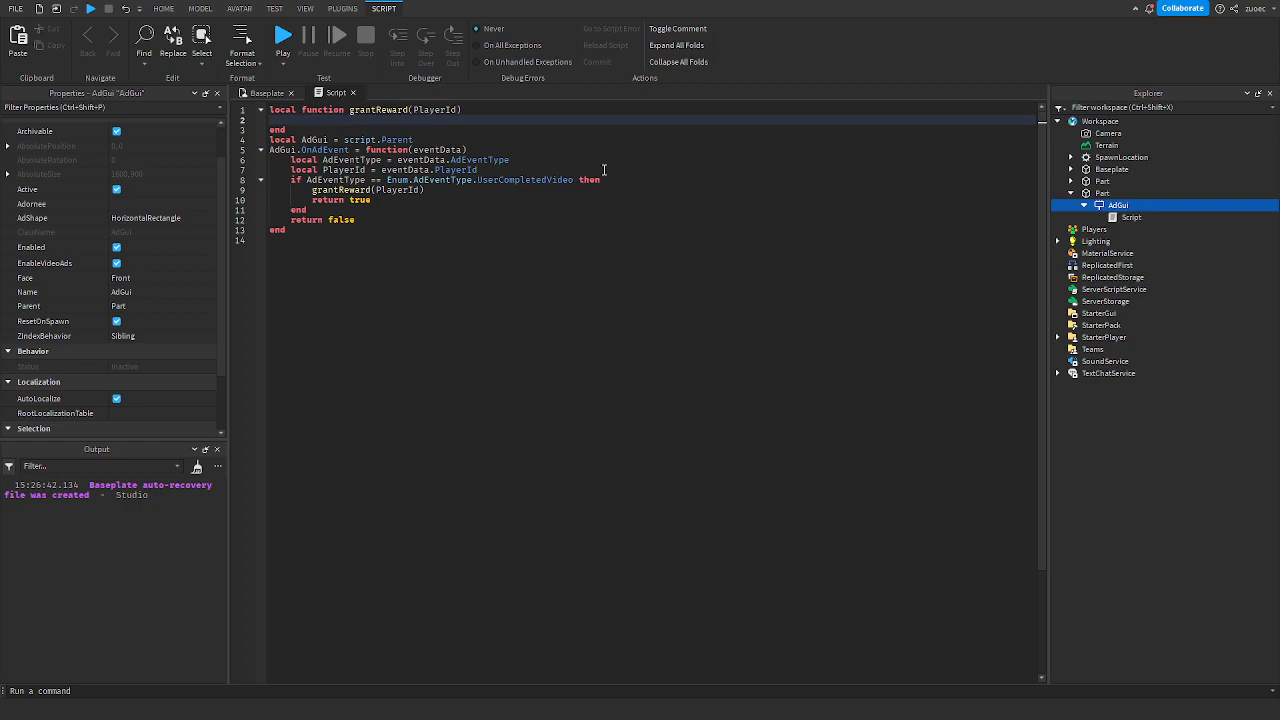
# Edit grantReward's body and delete its test print line
pyautogui.write('print(PlayerId')
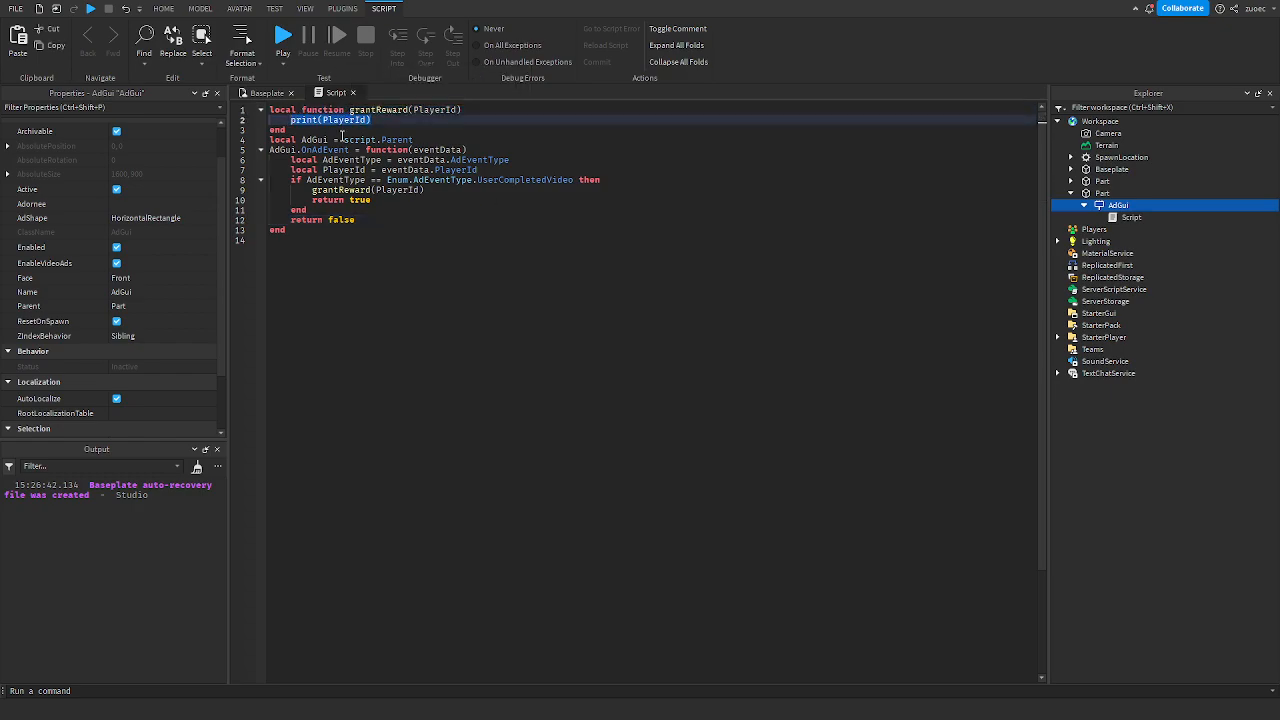
pyautogui.press('Delete')
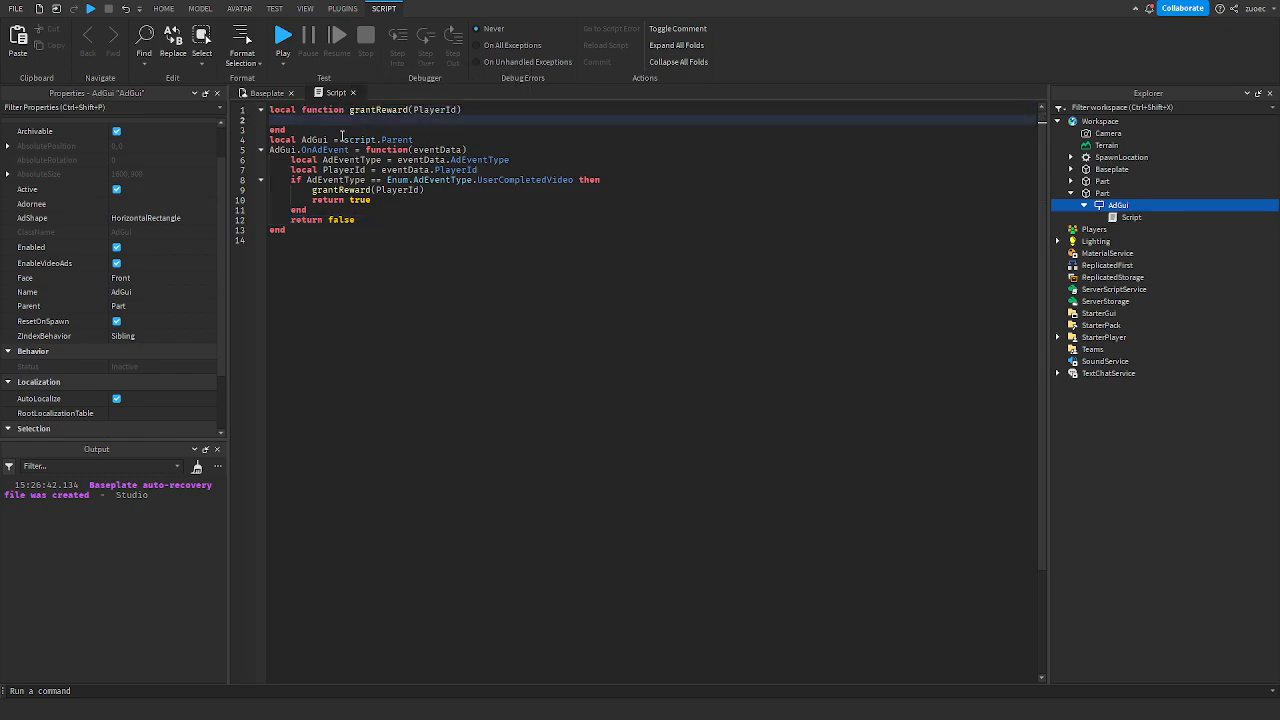